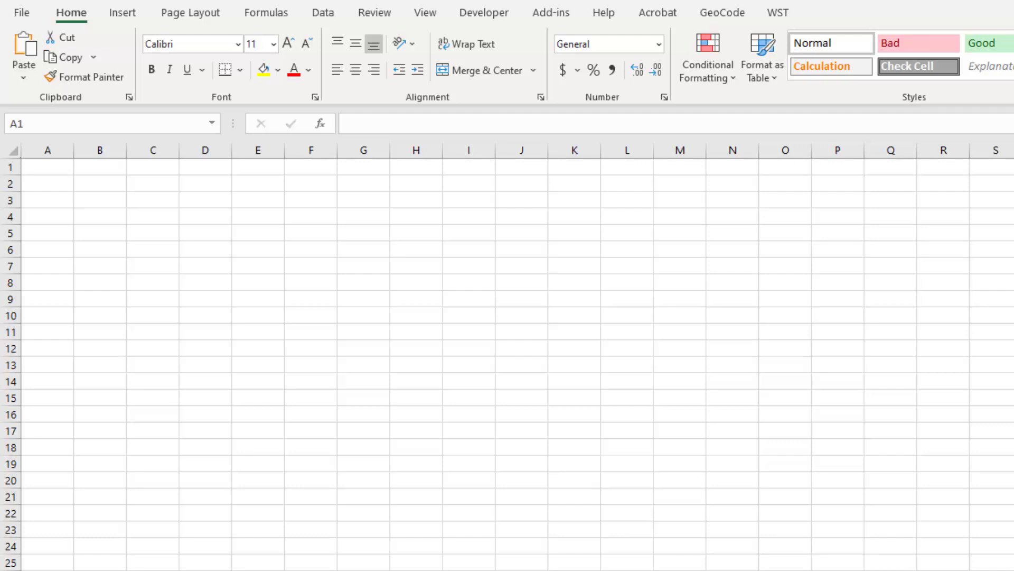
{"action": "mouse_move", "coordinate": [122, 567]}
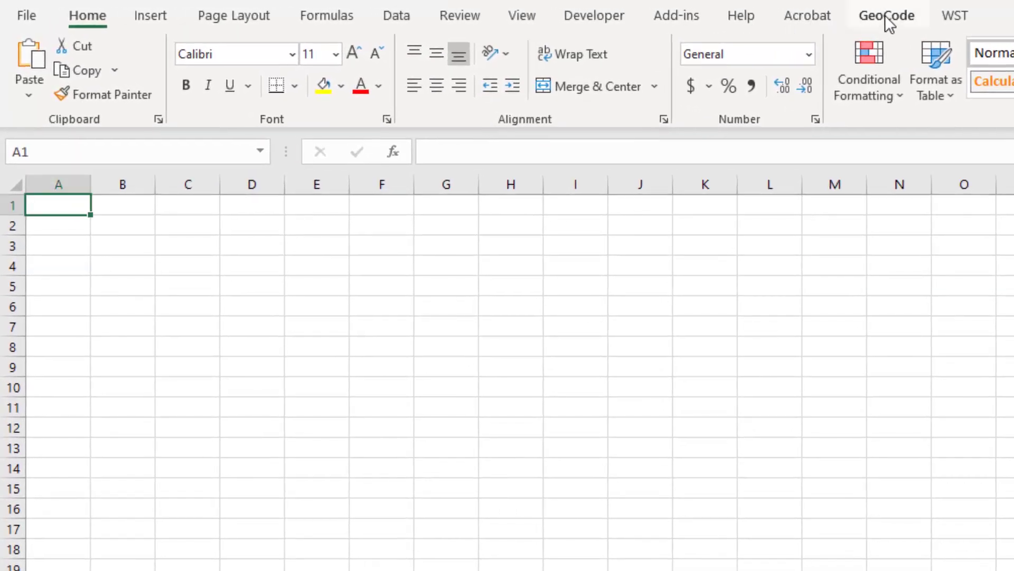
Show the GeoCode add-in's ribbon commands for API key, status and clearing formulas
{"action": "left_click", "coordinate": [885, 15]}
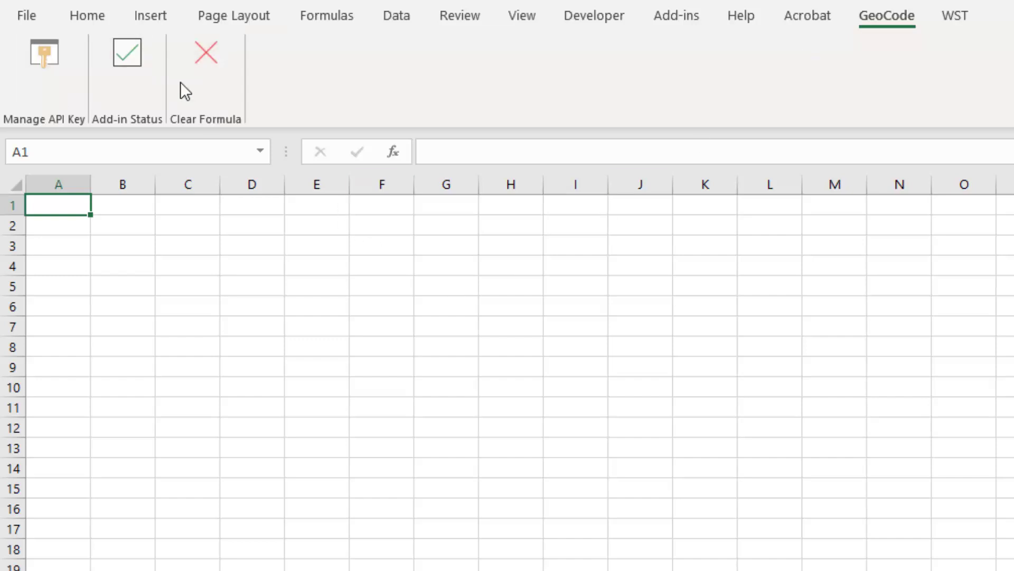
{"action": "mouse_move", "coordinate": [185, 133]}
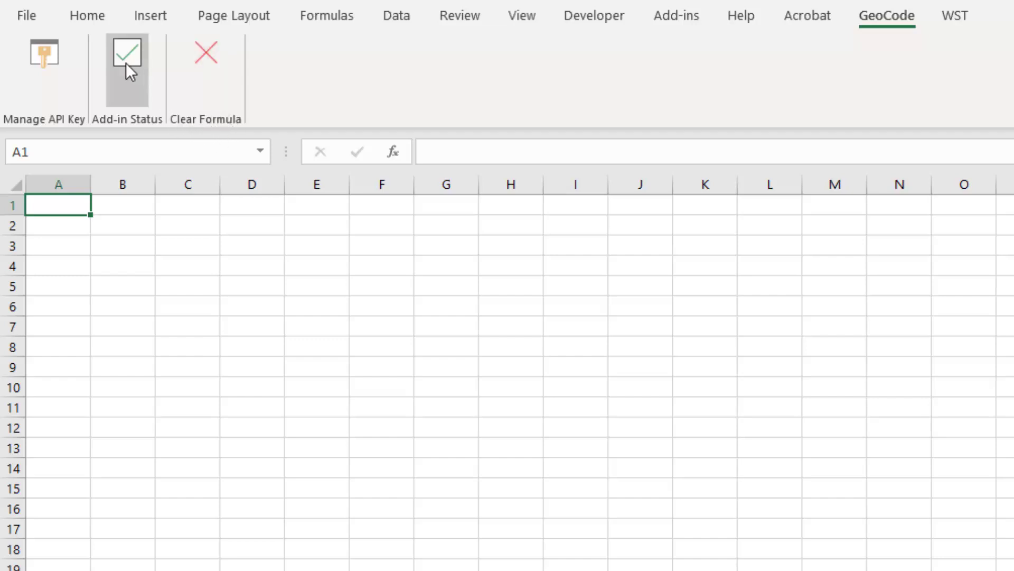
{"action": "mouse_move", "coordinate": [45, 64]}
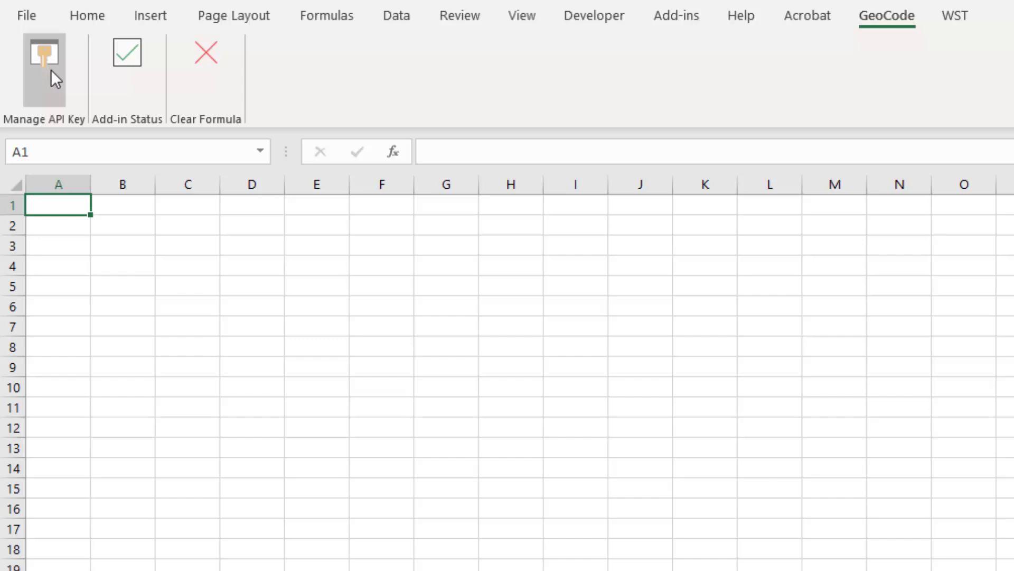
{"action": "left_click", "coordinate": [45, 54]}
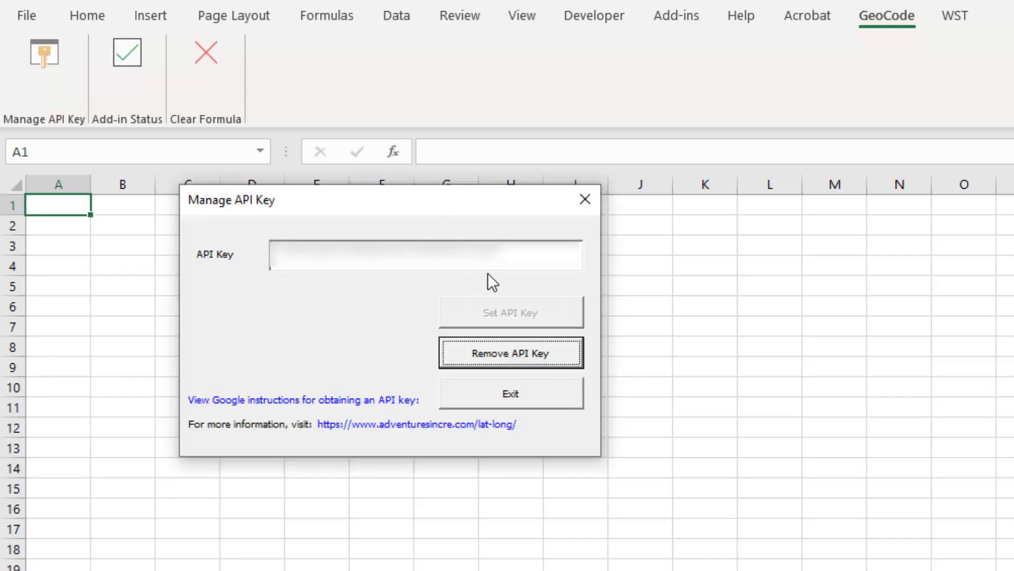
{"action": "mouse_move", "coordinate": [321, 406]}
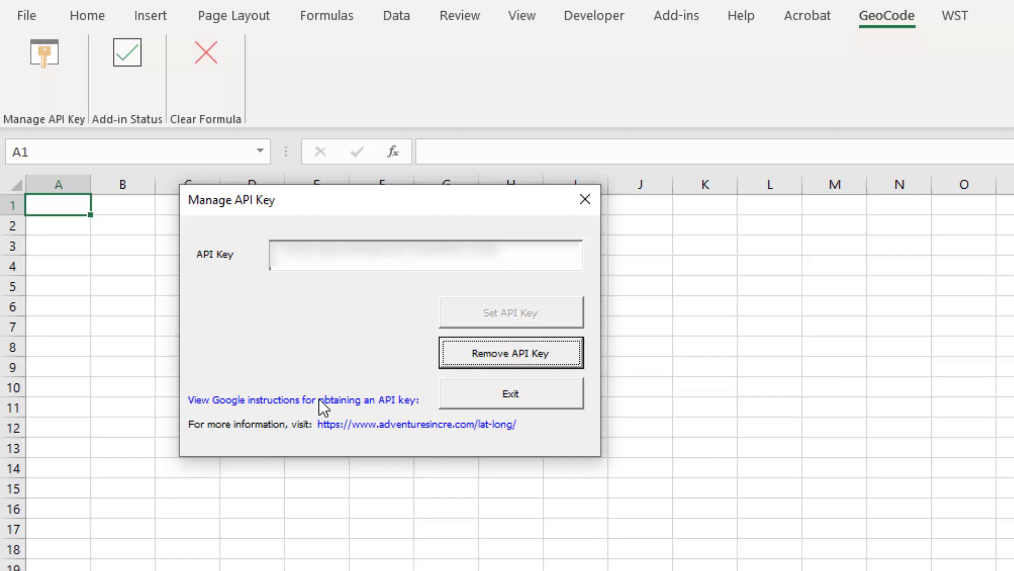
{"action": "mouse_move", "coordinate": [287, 413]}
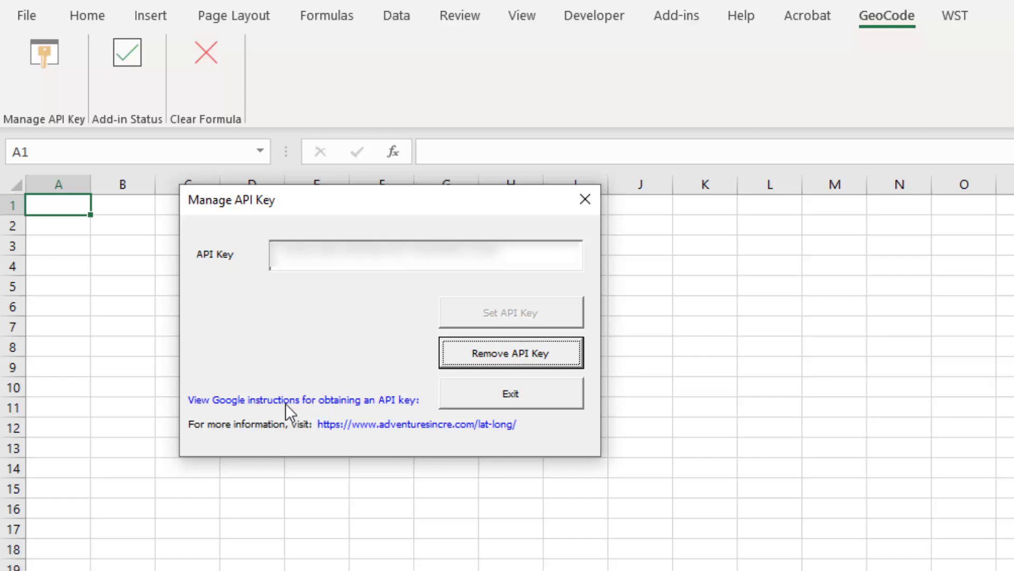
{"action": "mouse_move", "coordinate": [317, 409]}
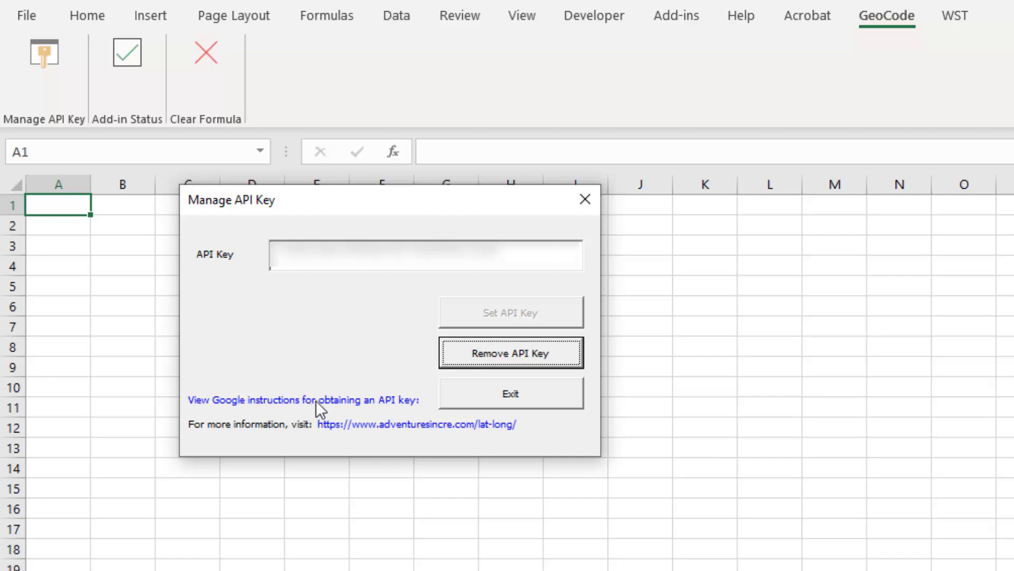
{"action": "mouse_move", "coordinate": [308, 432]}
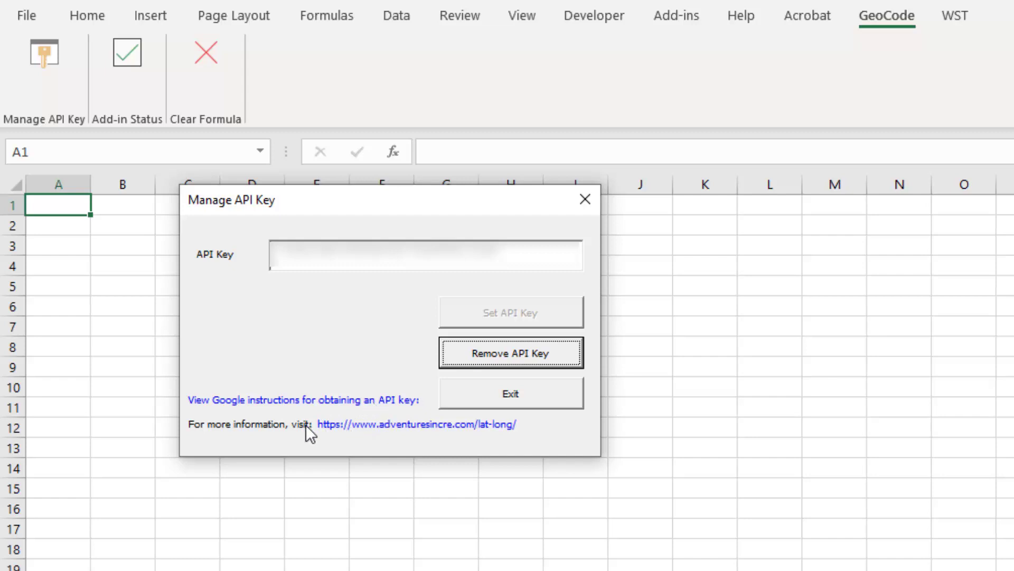
{"action": "mouse_move", "coordinate": [390, 436]}
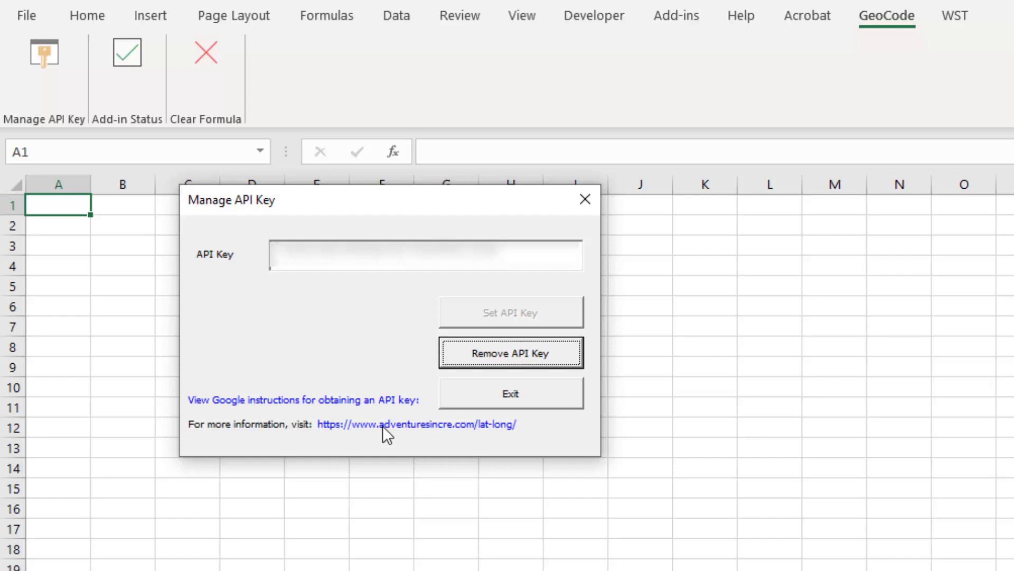
{"action": "mouse_move", "coordinate": [362, 415]}
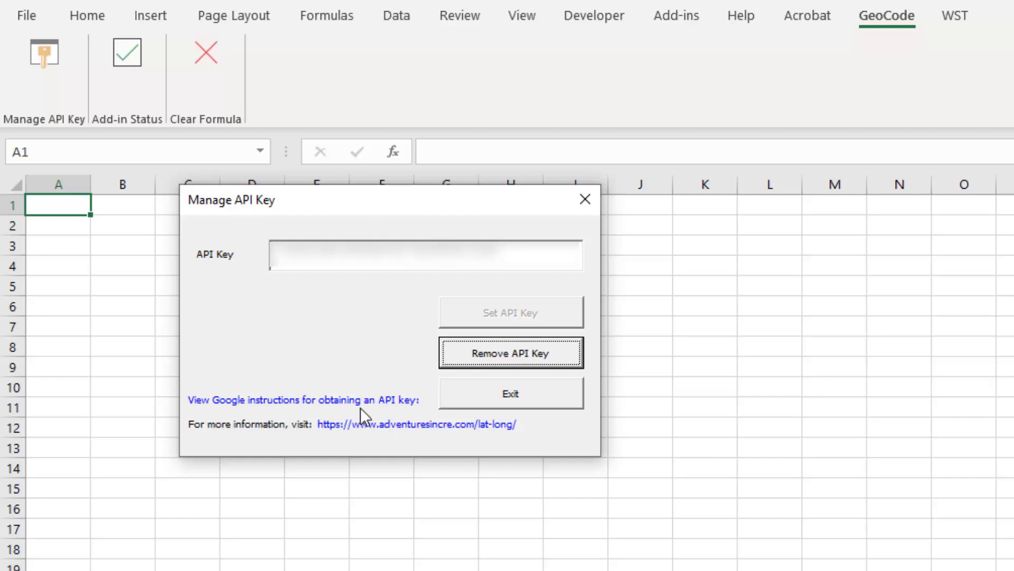
{"action": "mouse_move", "coordinate": [451, 457]}
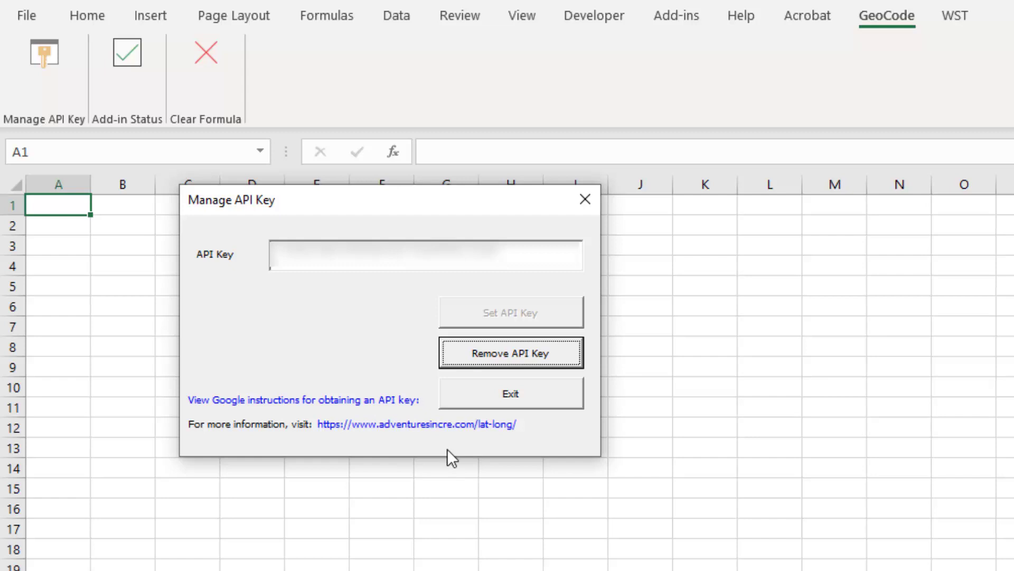
{"action": "mouse_move", "coordinate": [515, 445]}
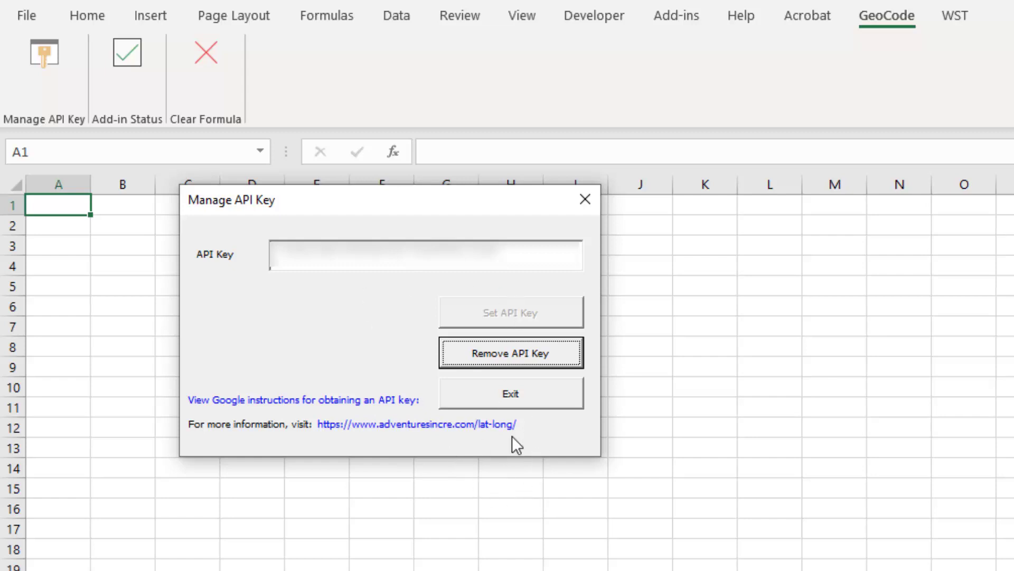
{"action": "mouse_move", "coordinate": [372, 268]}
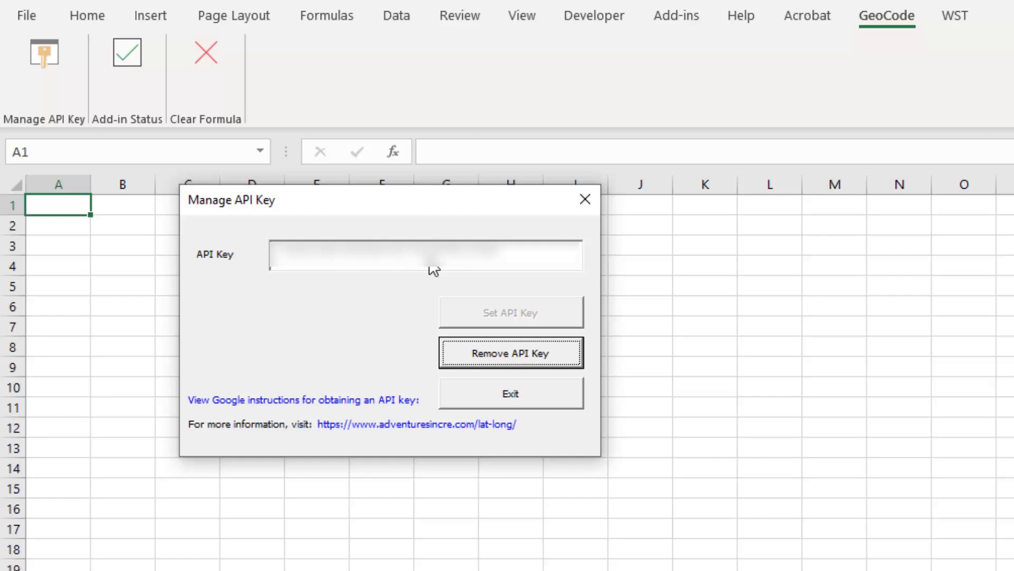
{"action": "mouse_move", "coordinate": [567, 198]}
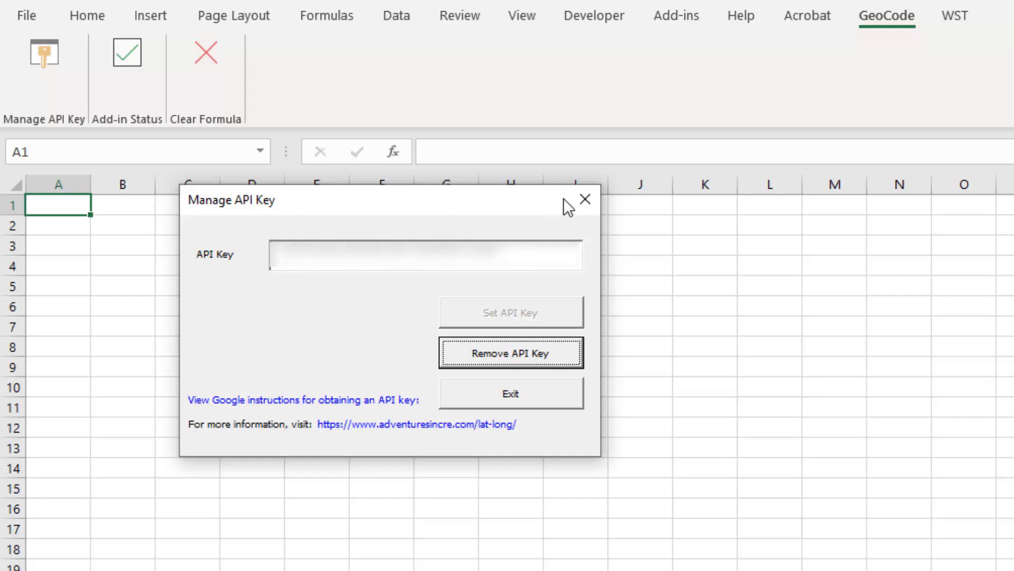
{"action": "mouse_move", "coordinate": [585, 198]}
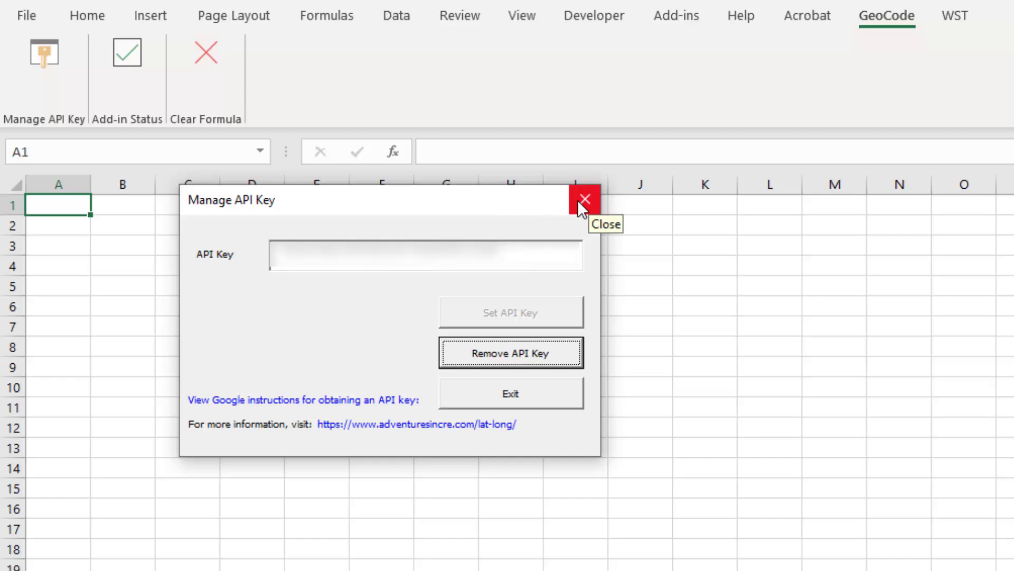
{"action": "mouse_move", "coordinate": [252, 267]}
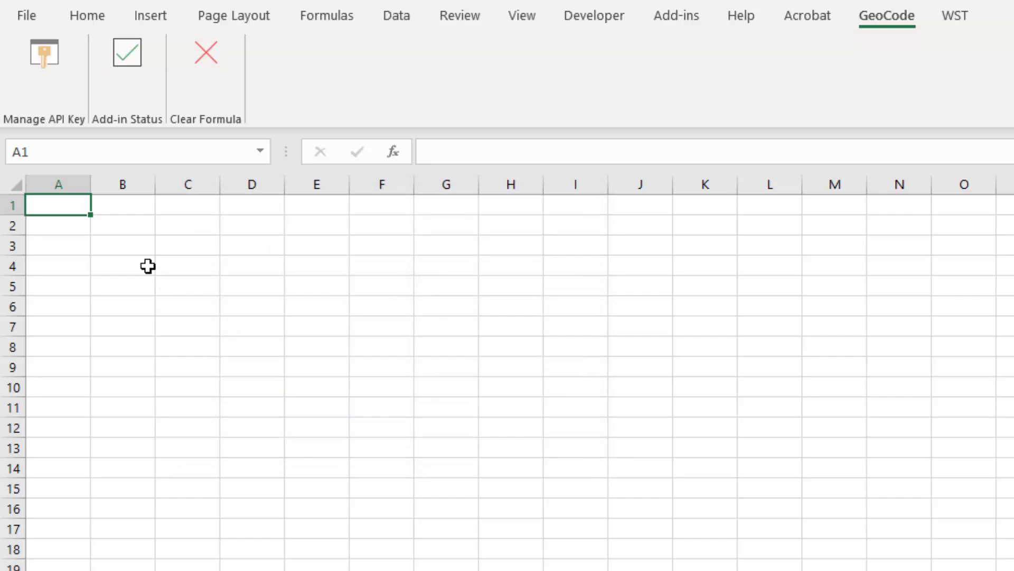
Enter the New York address '20 W 34t ... York NY 1000' into the address cell
{"action": "left_click", "coordinate": [121, 245]}
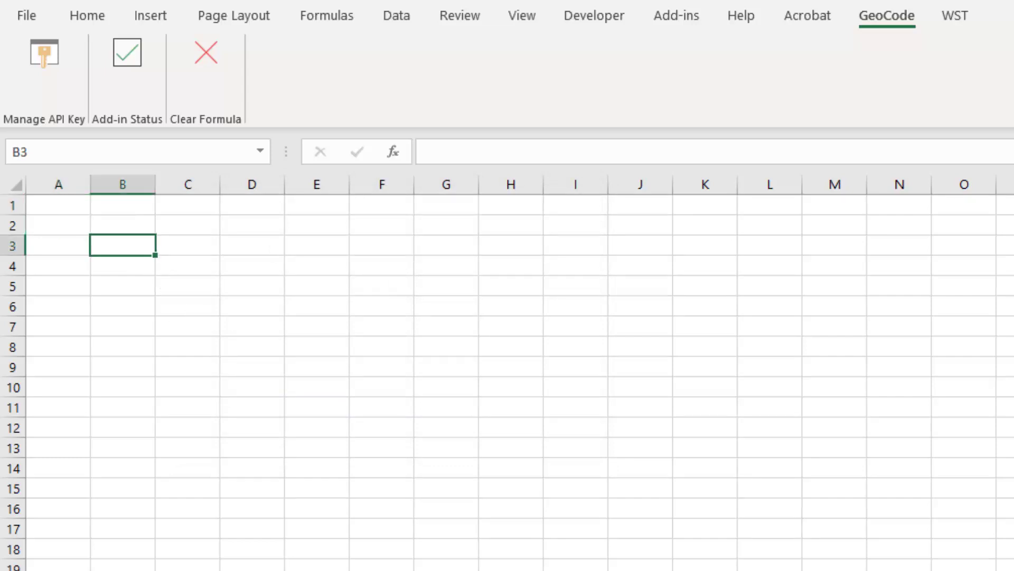
{"action": "type", "text": "20"}
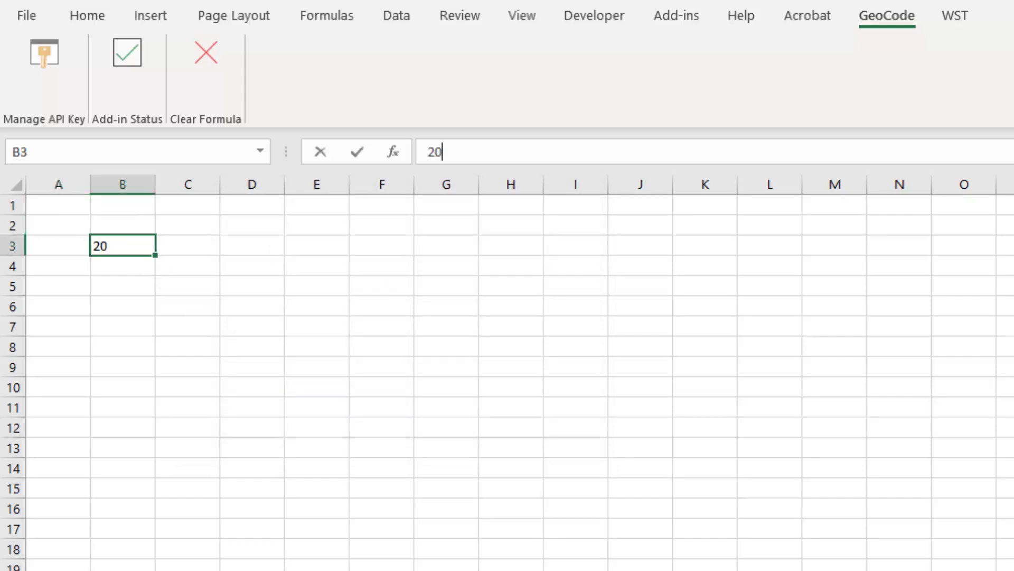
{"action": "type", "text": "W 34th St New"}
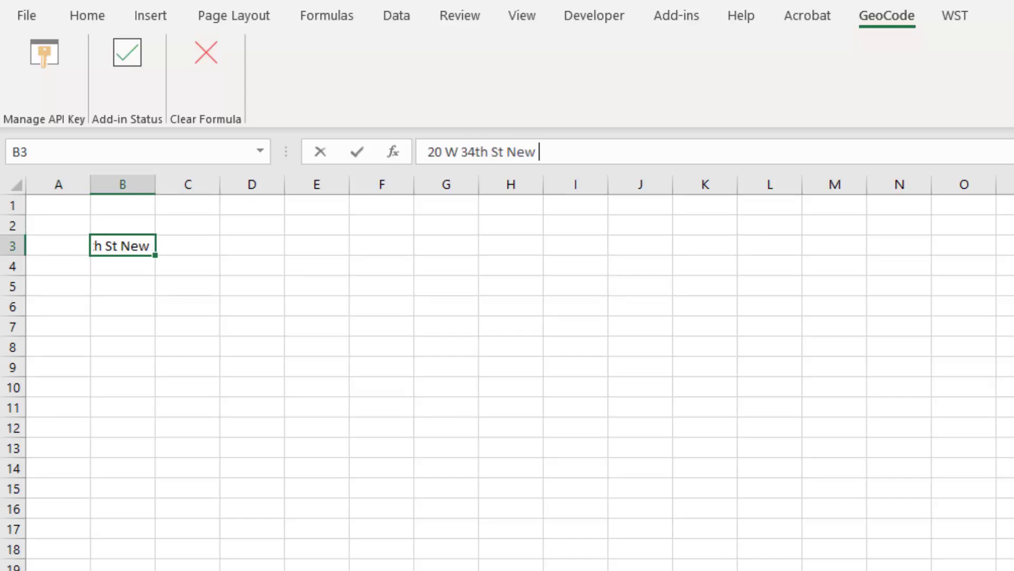
{"action": "type", "text": "York NY"}
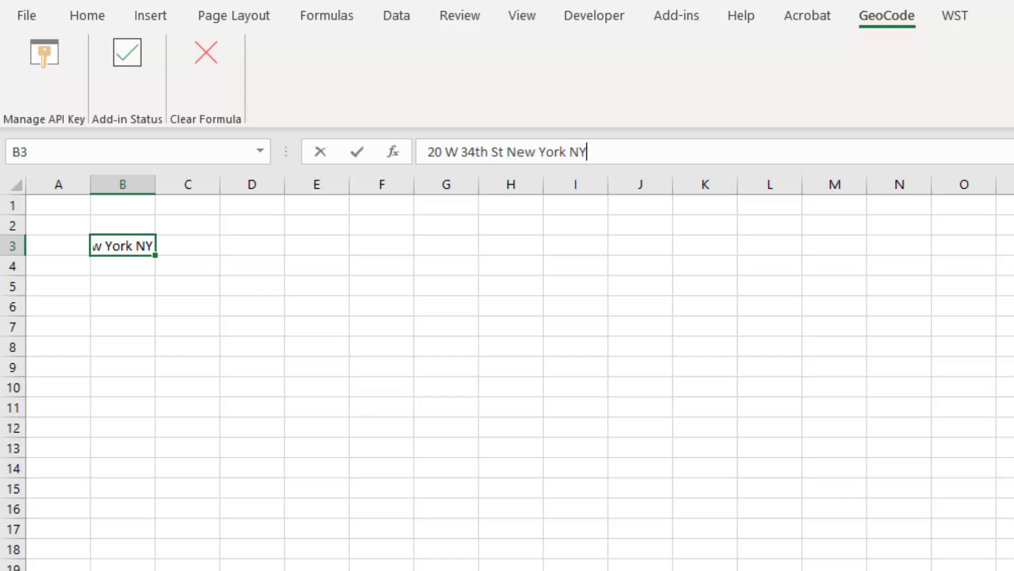
{"action": "type", "text": "1000"}
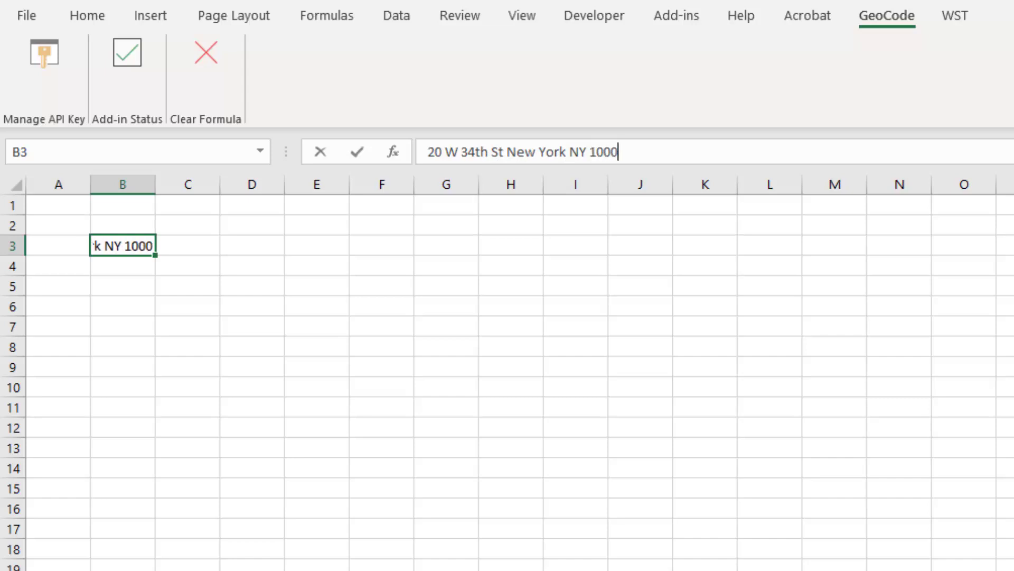
{"action": "key", "text": "enter"}
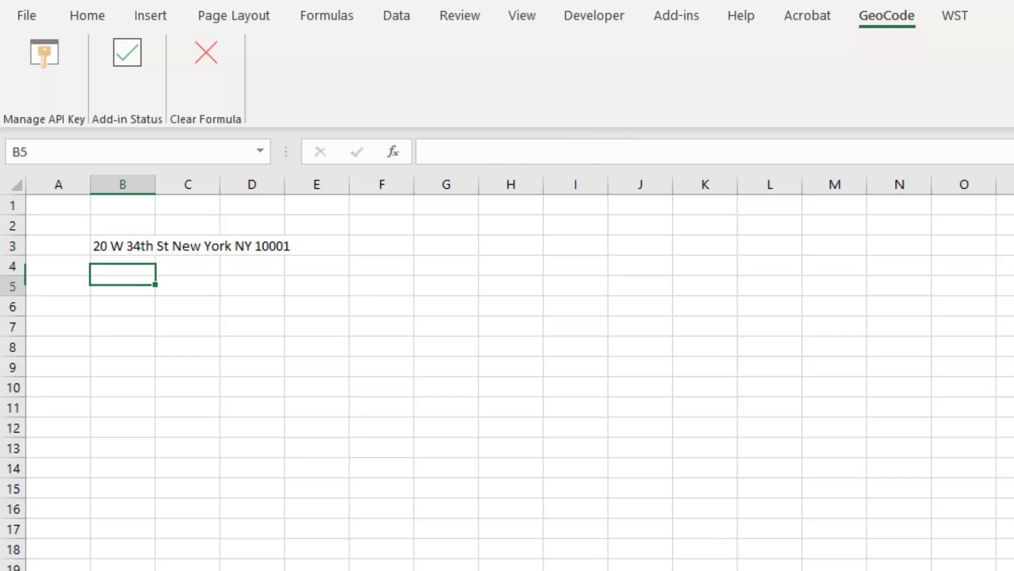
Compute the coordinates in B6, latitude with =FINDLATITUDE(B5) in B7 and longitude in B8
{"action": "type", "text": "=f"}
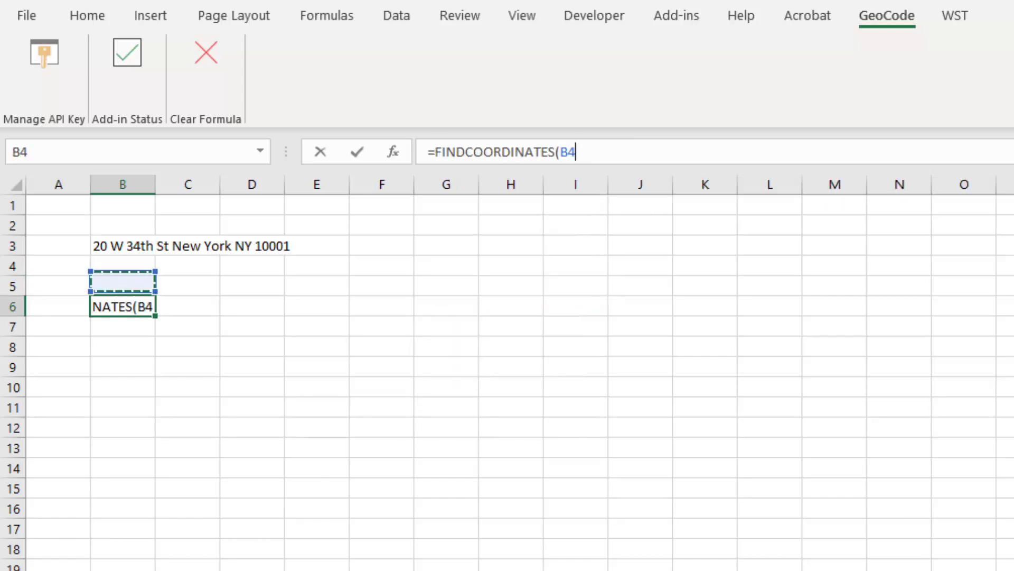
{"action": "key", "text": "enter"}
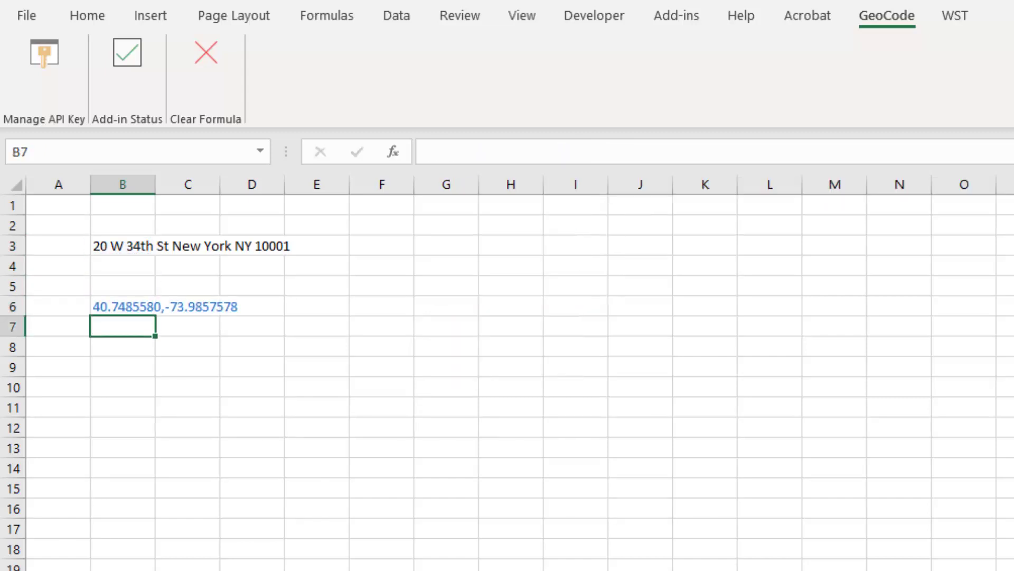
{"action": "type", "text": "=FINDLATITUDE(B5"}
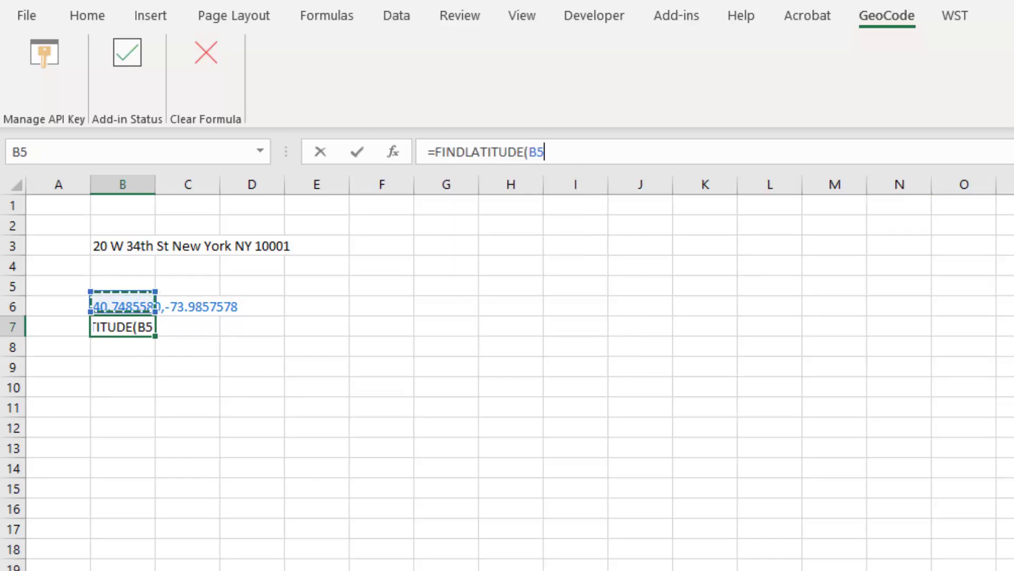
{"action": "type", "text": "=find"}
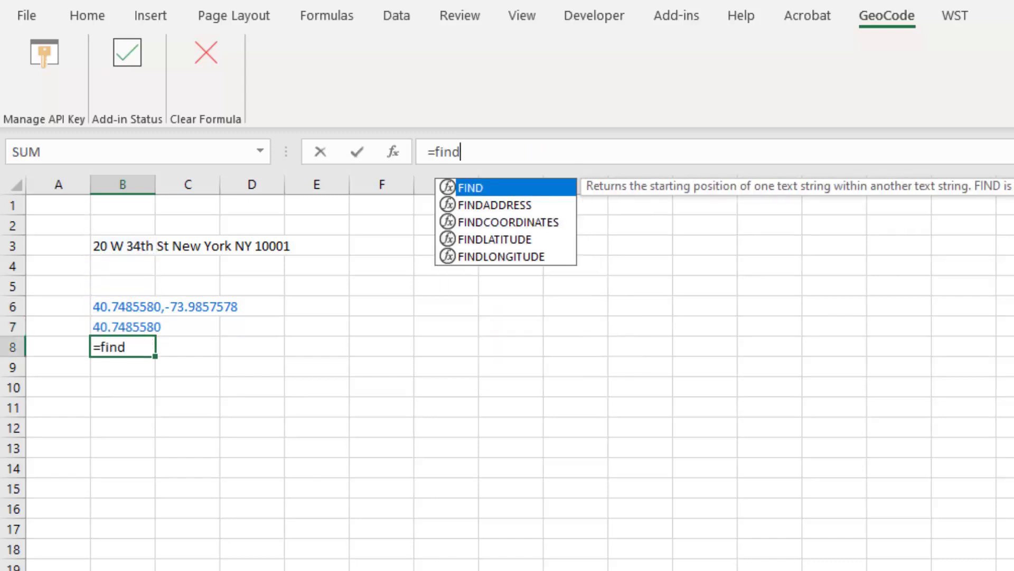
{"action": "left_click", "coordinate": [122, 246]}
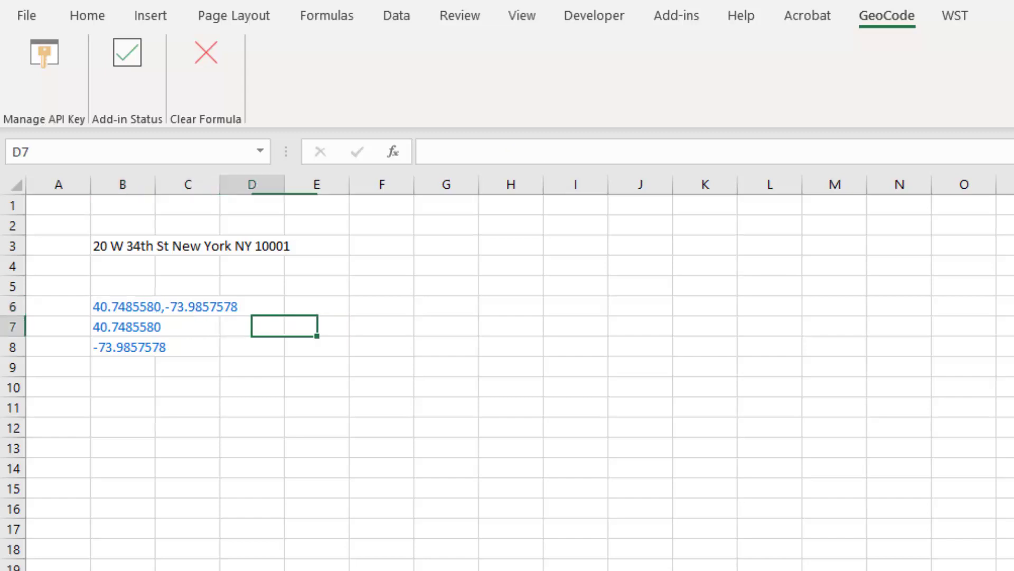
Reverse-geocode the address in B9 with =FINDADDRESS(B7,B8) and check its formula
{"action": "type", "text": "=finda"}
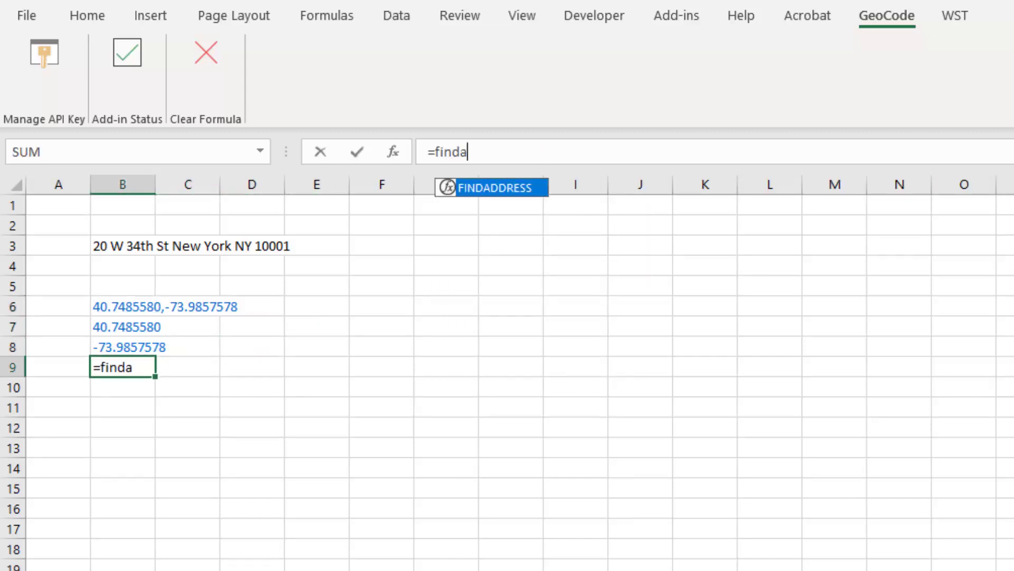
{"action": "key", "text": "Enter"}
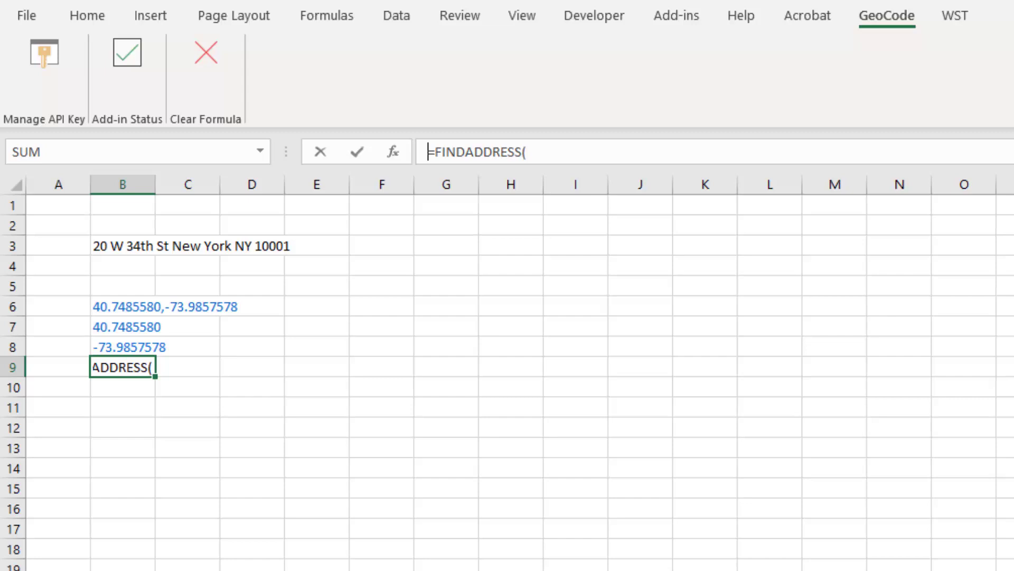
{"action": "left_click", "coordinate": [122, 346]}
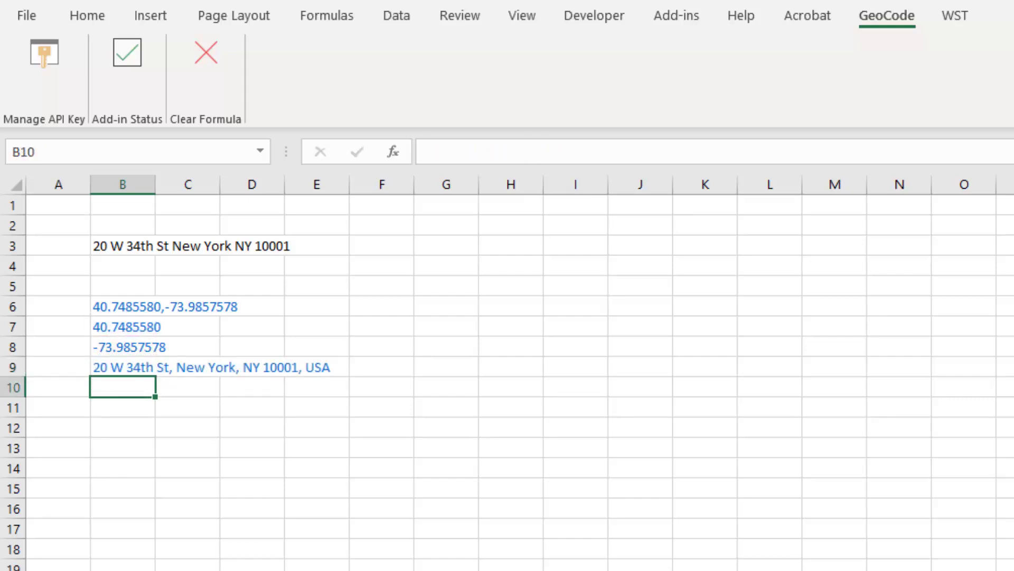
{"action": "left_click", "coordinate": [121, 366]}
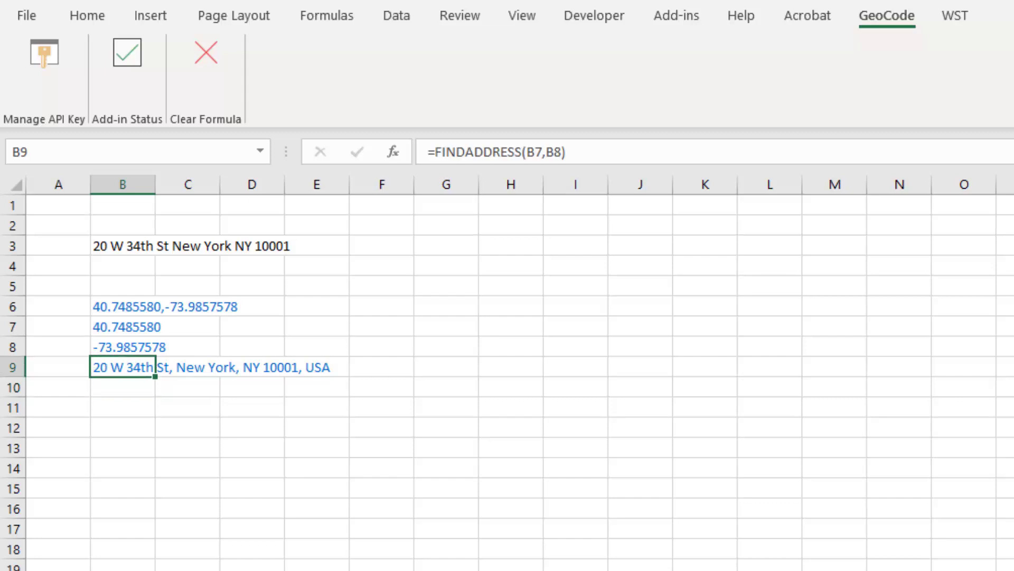
{"action": "left_click", "coordinate": [122, 307]}
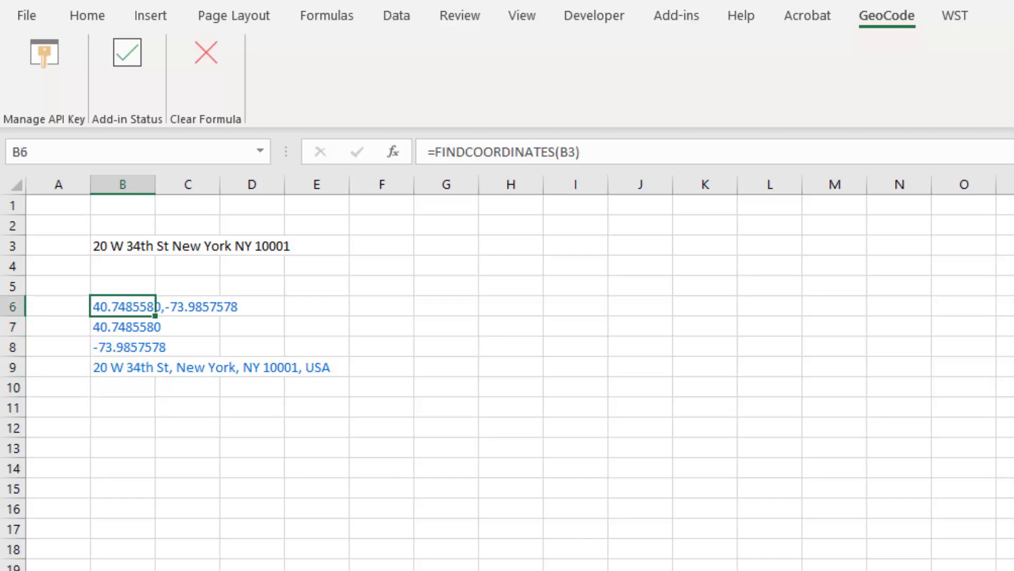
{"action": "left_click", "coordinate": [123, 366]}
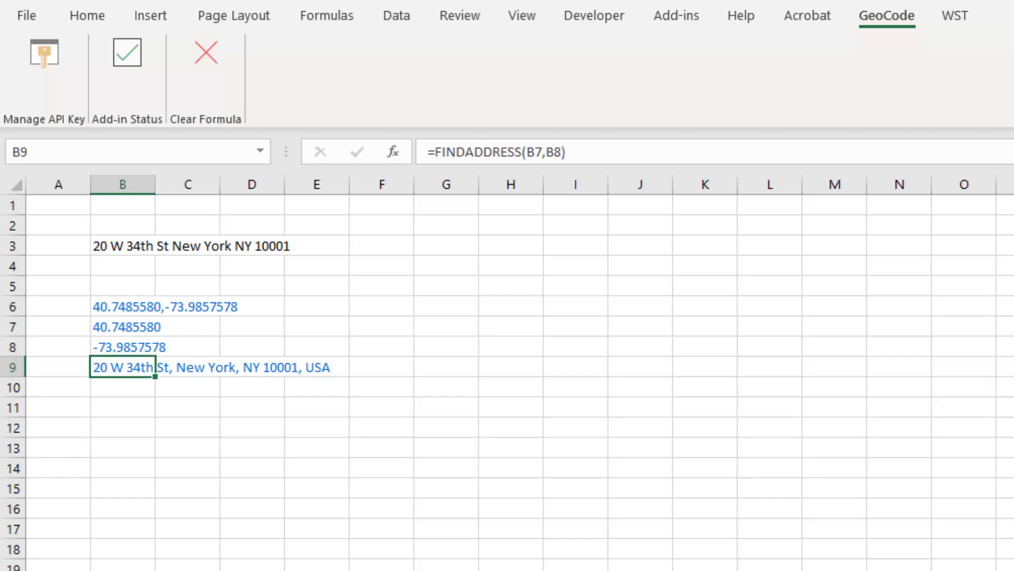
{"action": "left_click", "coordinate": [122, 347]}
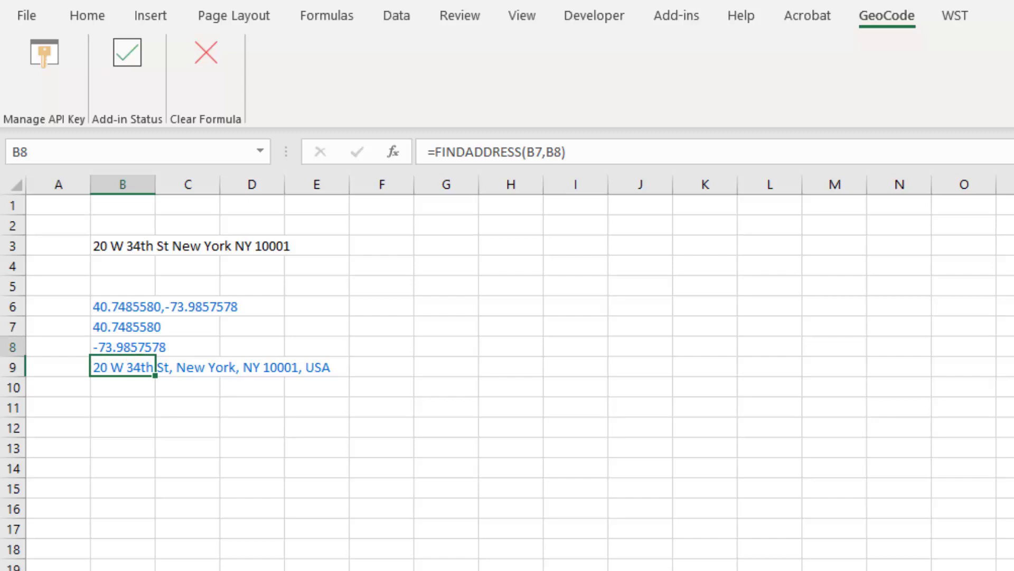
{"action": "left_click", "coordinate": [123, 367]}
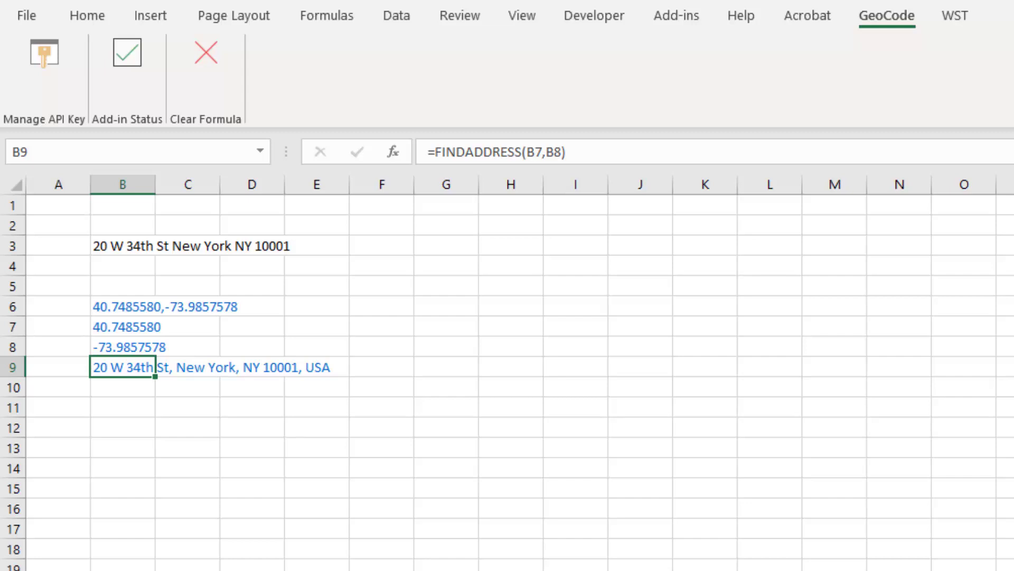
{"action": "left_click", "coordinate": [122, 346]}
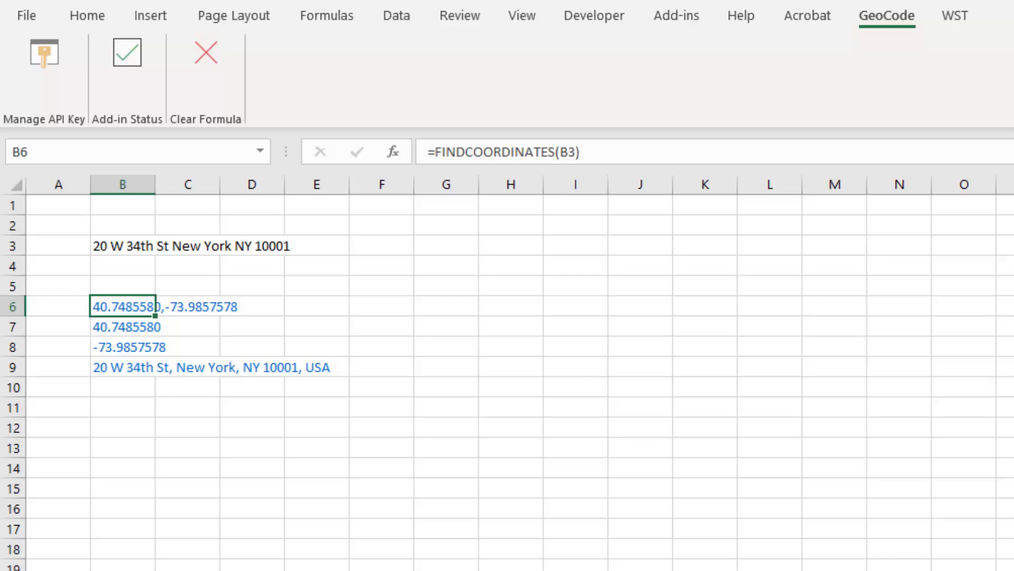
{"action": "left_click", "coordinate": [122, 346]}
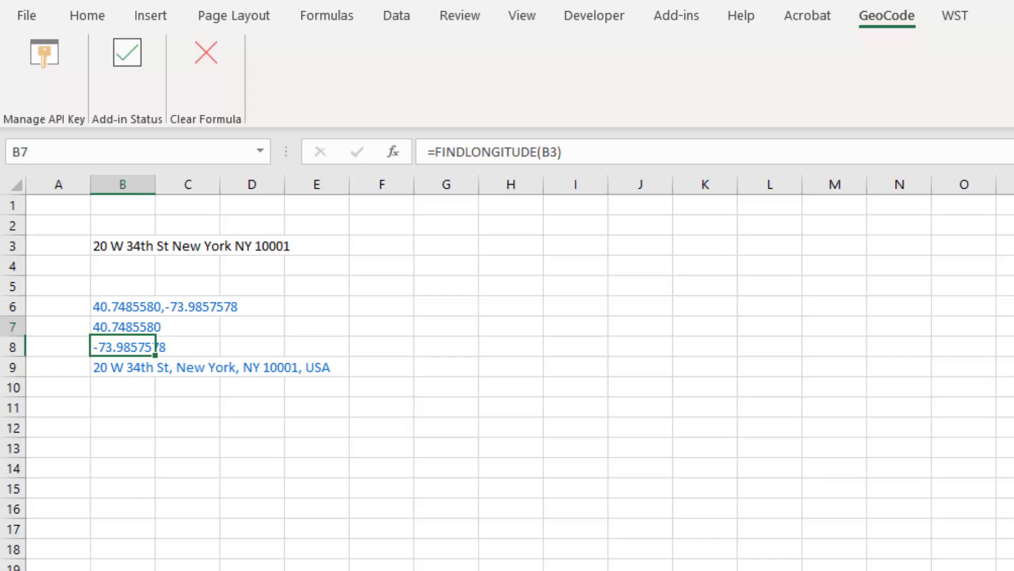
{"action": "left_click", "coordinate": [122, 306]}
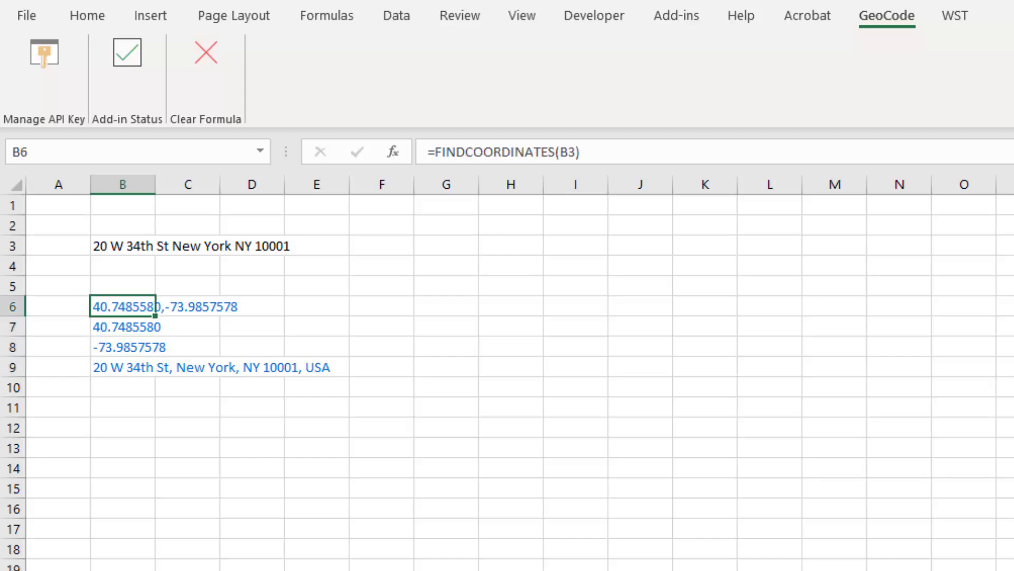
{"action": "left_click", "coordinate": [123, 245]}
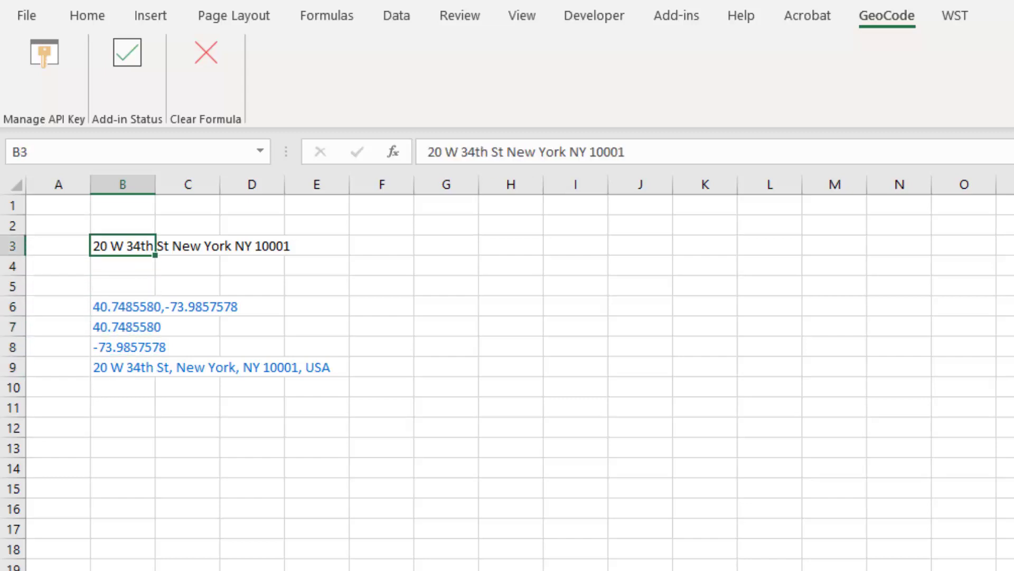
{"action": "left_click", "coordinate": [123, 306]}
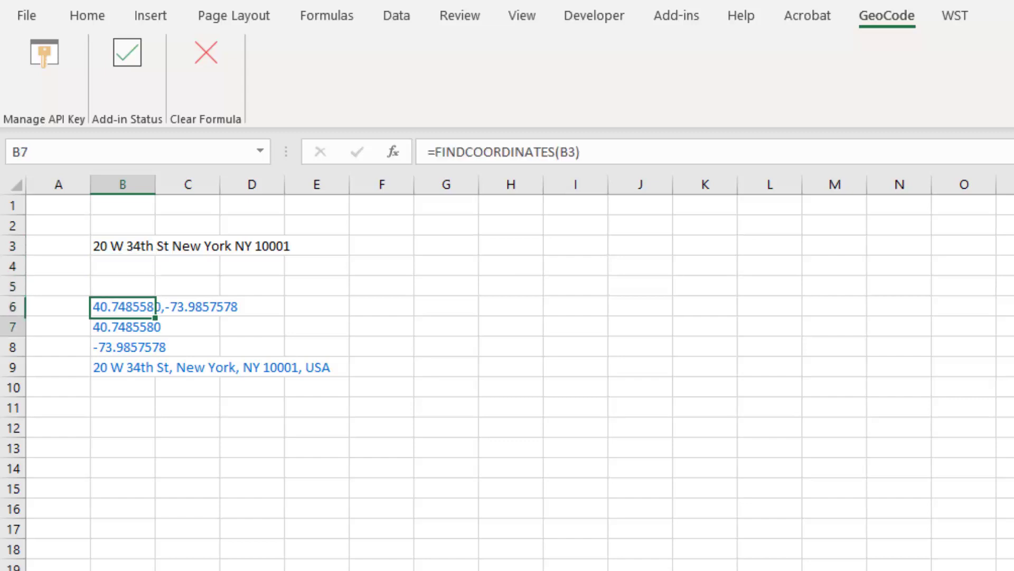
{"action": "left_click", "coordinate": [121, 306]}
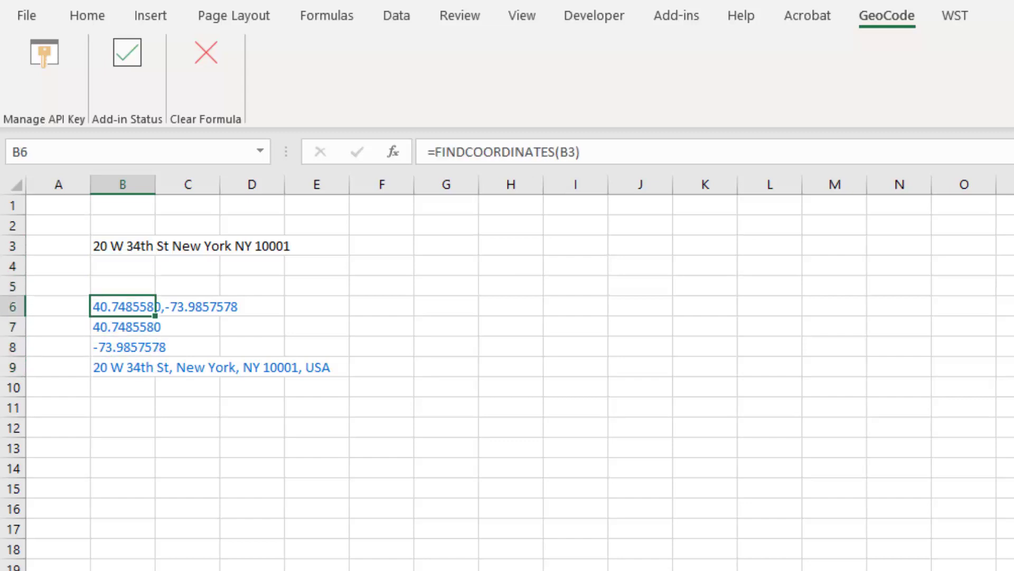
{"action": "left_click", "coordinate": [121, 285]}
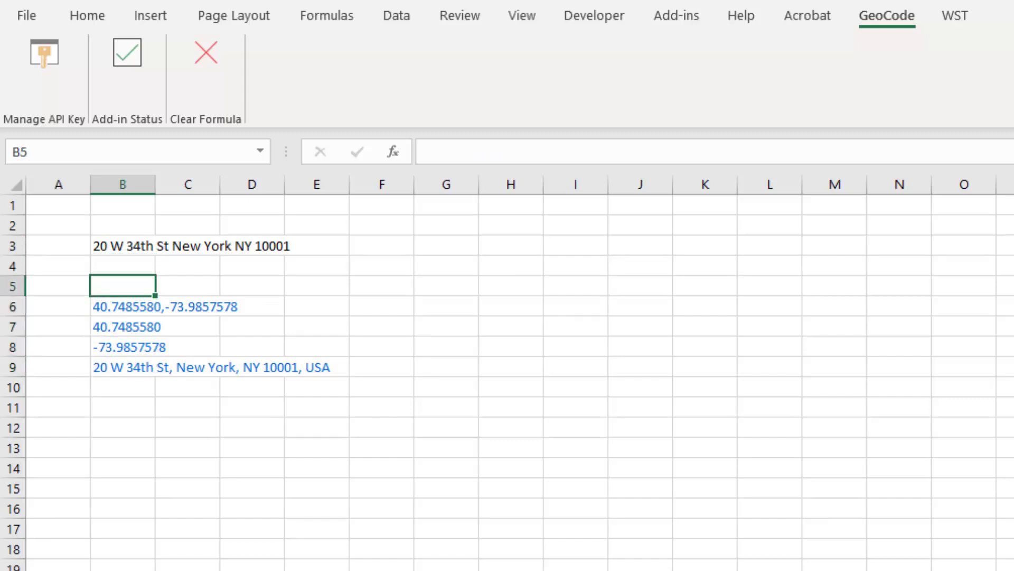
{"action": "mouse_move", "coordinate": [223, 113]}
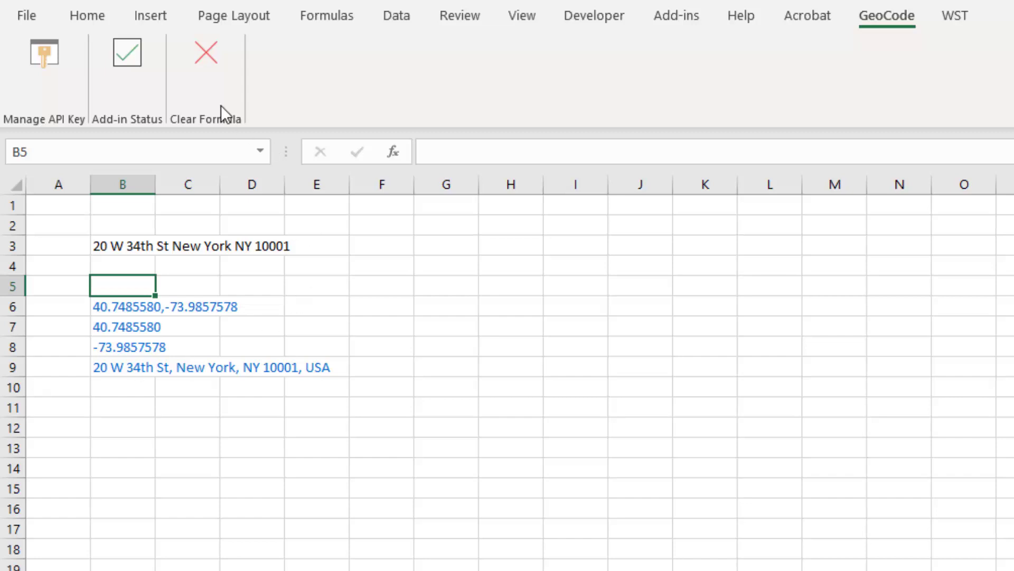
{"action": "mouse_move", "coordinate": [206, 61]}
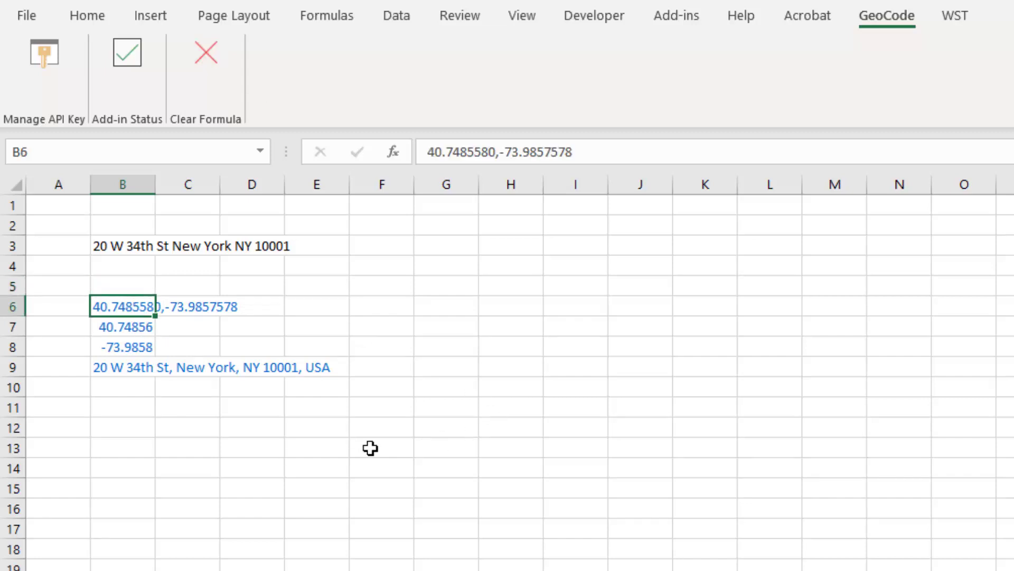
Verify the address in B9, longitude in B8 and latitude in B7 are now plain values
{"action": "left_click", "coordinate": [123, 366]}
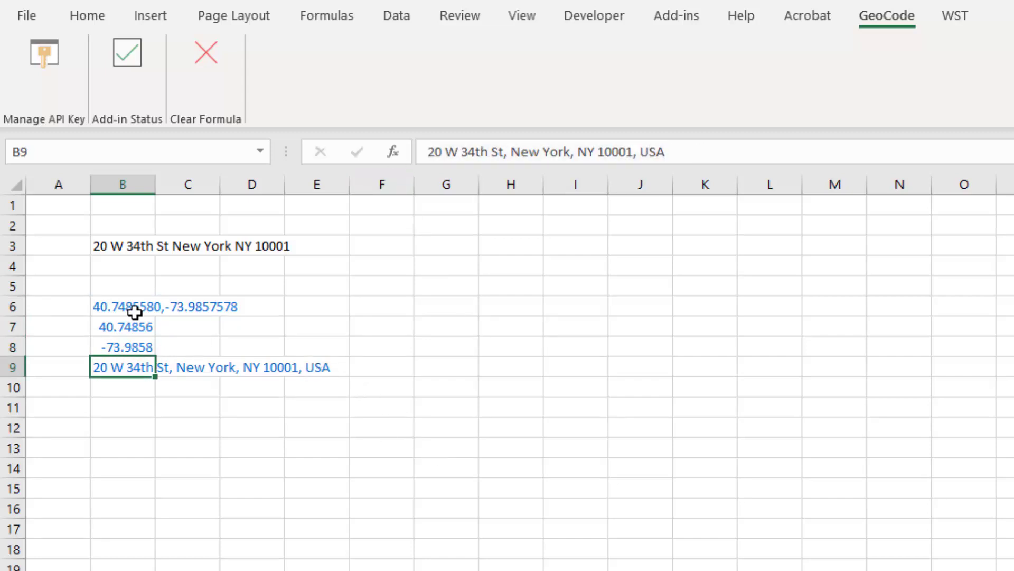
{"action": "left_click", "coordinate": [123, 347]}
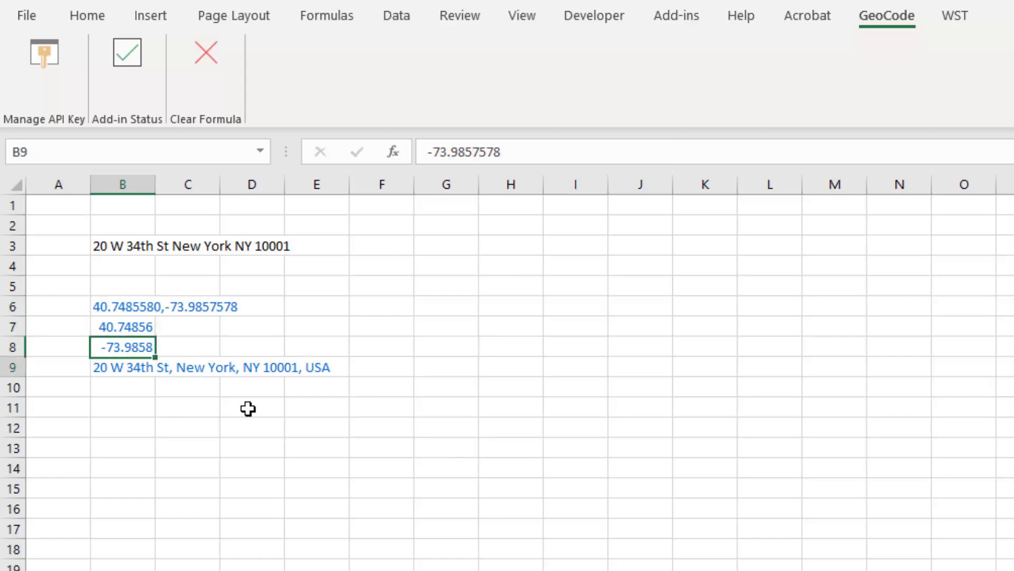
{"action": "left_click", "coordinate": [122, 326]}
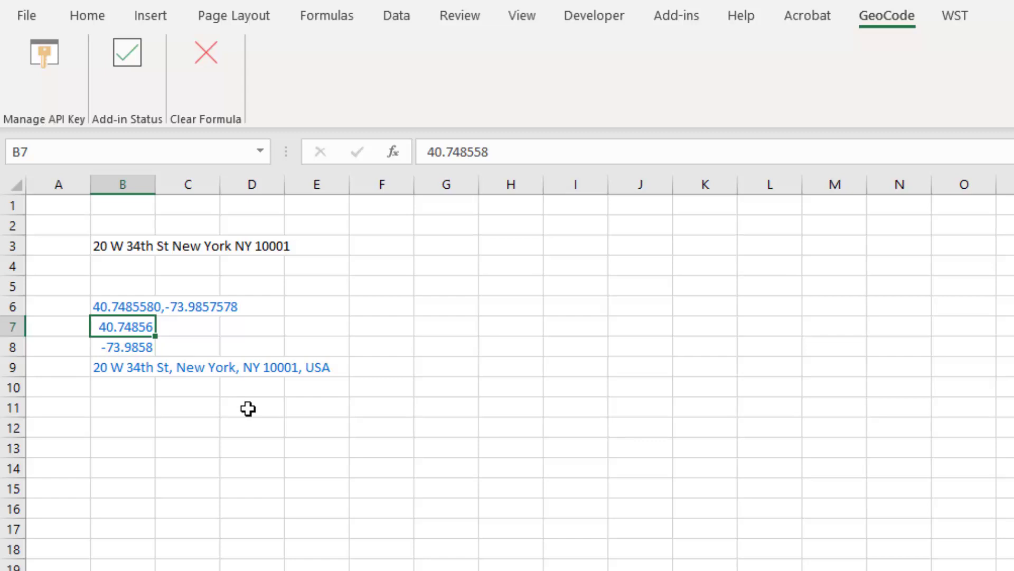
{"action": "mouse_move", "coordinate": [277, 373]}
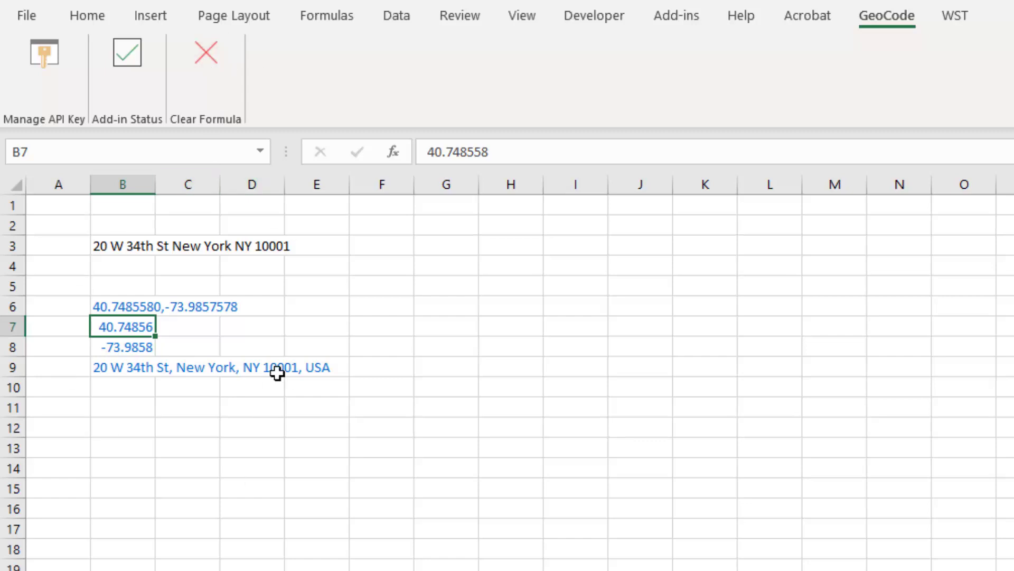
{"action": "mouse_move", "coordinate": [262, 310]}
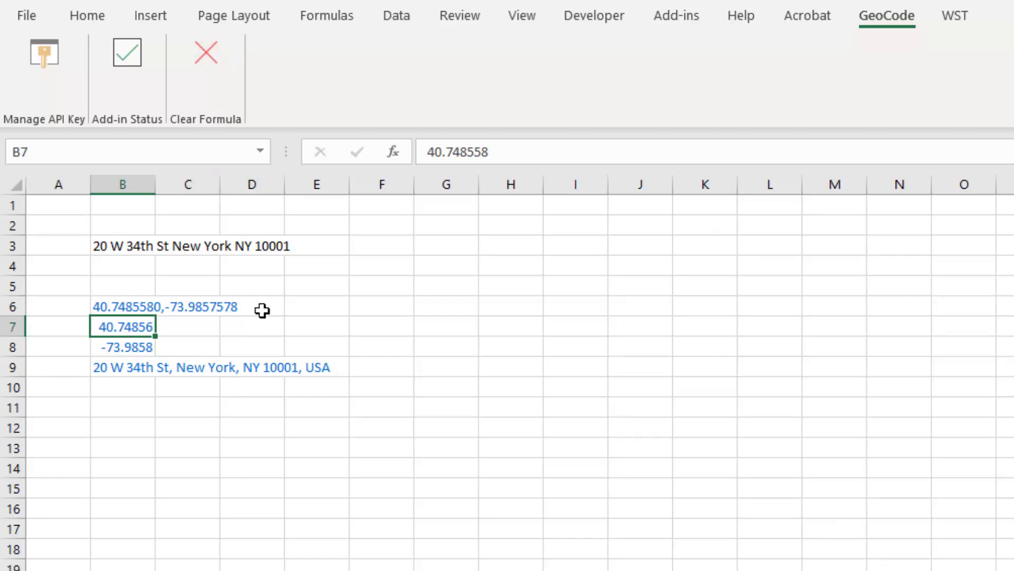
{"action": "mouse_move", "coordinate": [316, 302]}
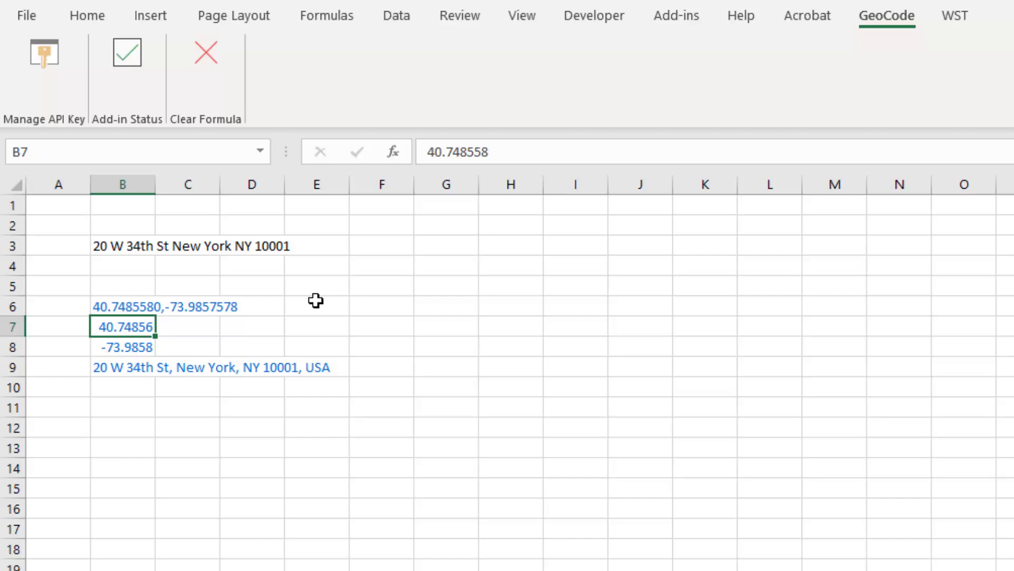